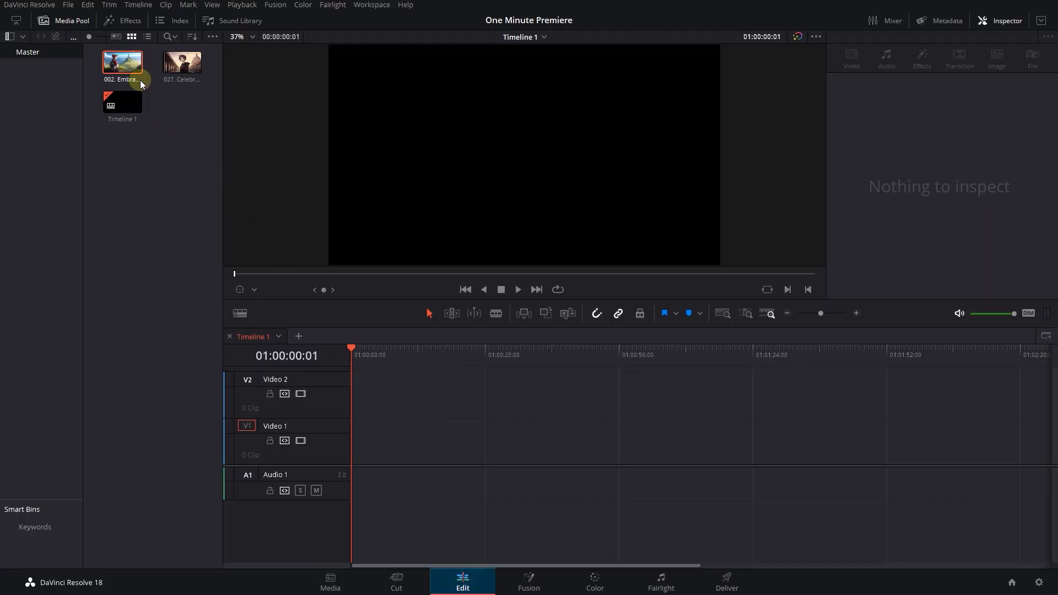
Place Embrace your uniqueness on Video 1 with Celebrate small victories above it, then select the top clip
{"action": "left_click_drag", "start_coordinate": [122, 62], "coordinate": [573, 439]}
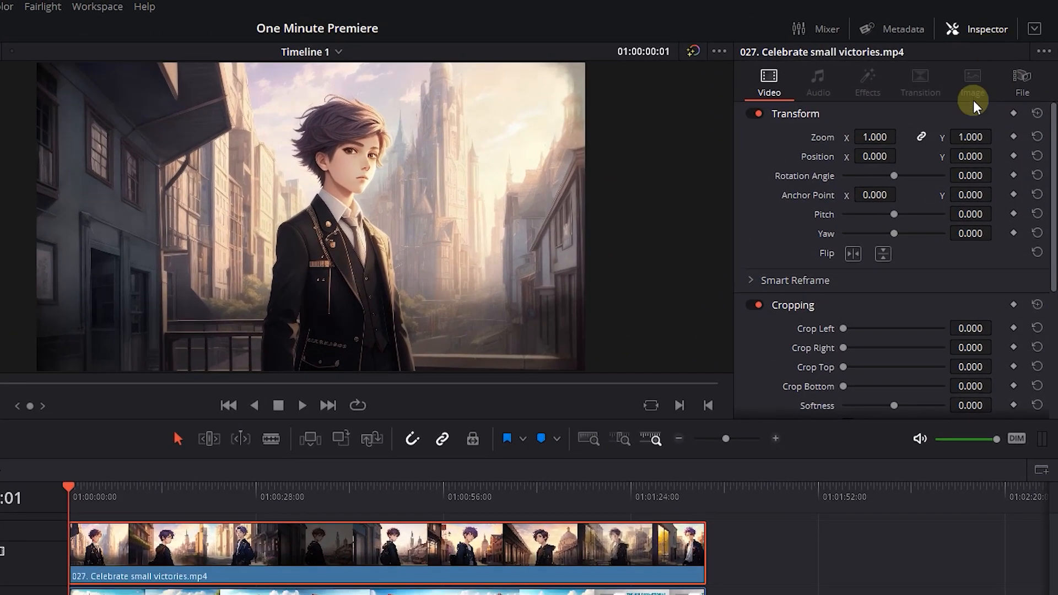
{"action": "mouse_move", "coordinate": [1011, 284]}
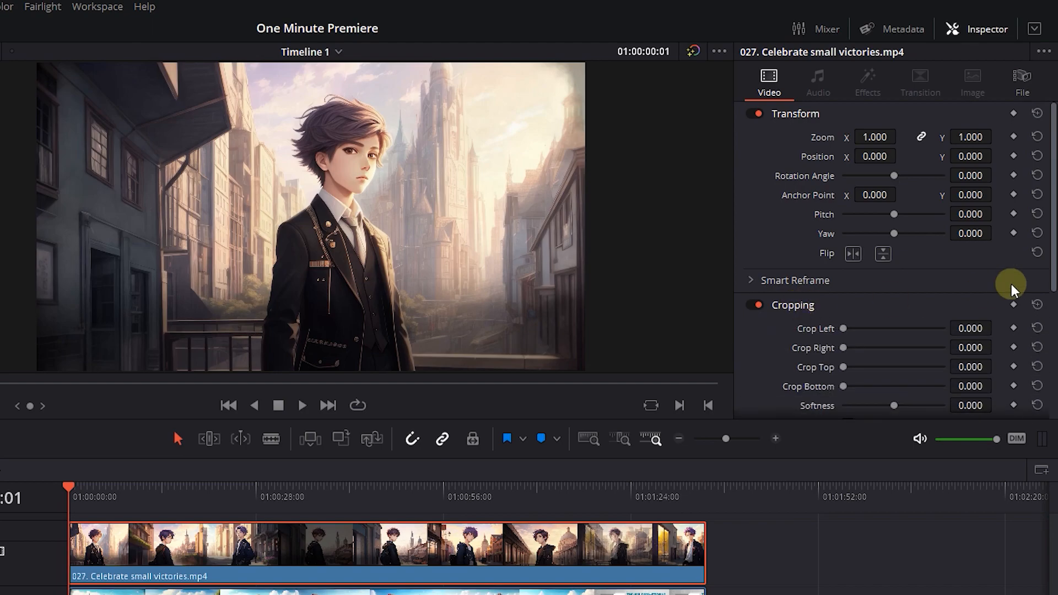
{"action": "left_click", "coordinate": [462, 581]}
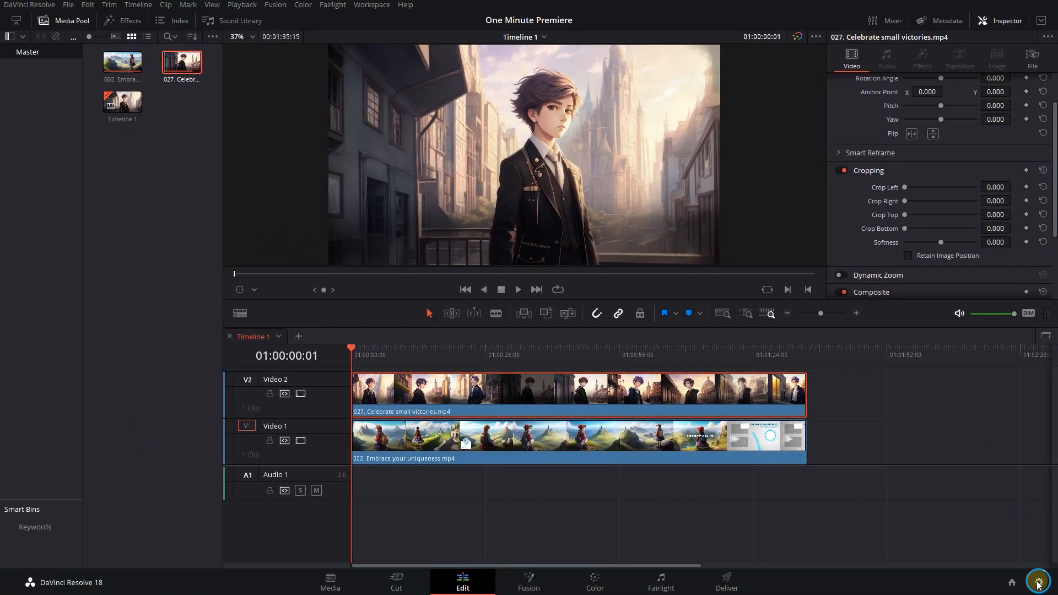
Read the 1920x1080 timeline resolution and halve the width to 960 in Calculator
{"action": "left_click", "coordinate": [1039, 582]}
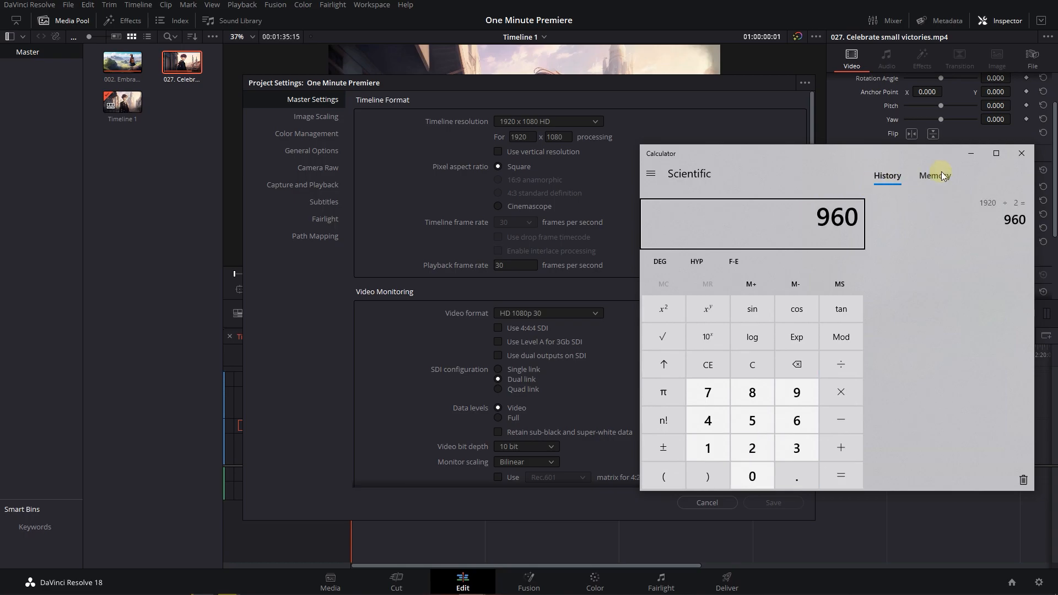
{"action": "left_click", "coordinate": [707, 502]}
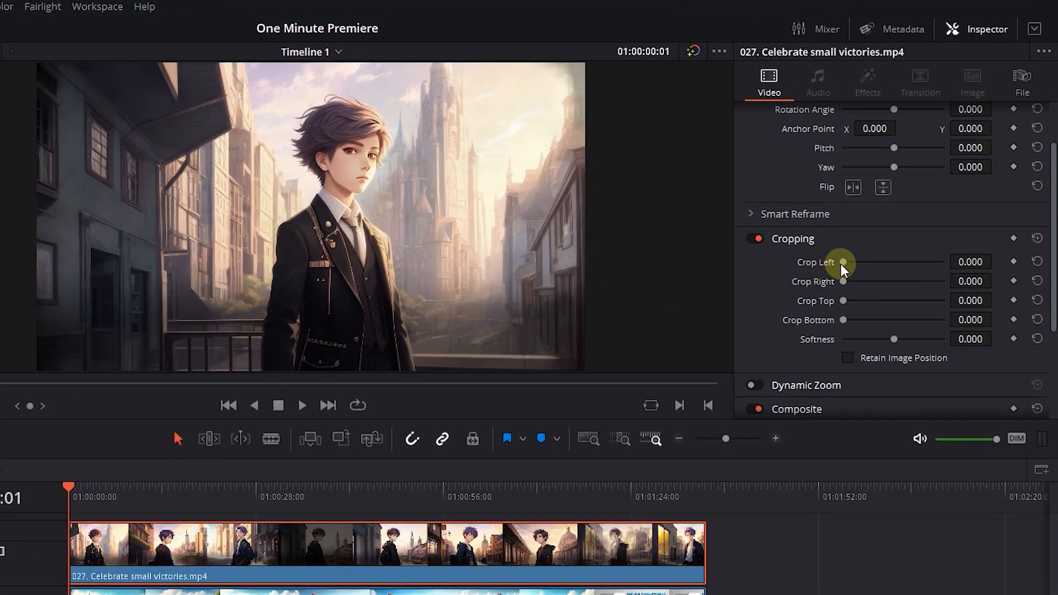
Crop the top clip's left edge to about 600 and offset its position by 360
{"action": "left_click_drag", "start_coordinate": [841, 263], "coordinate": [877, 262]}
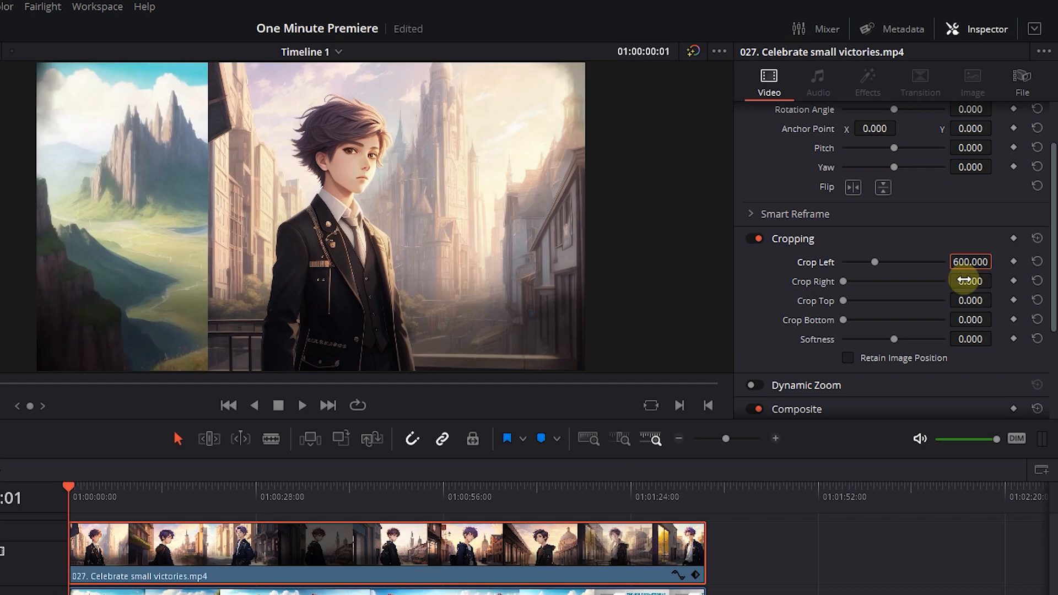
{"action": "type", "text": "360"}
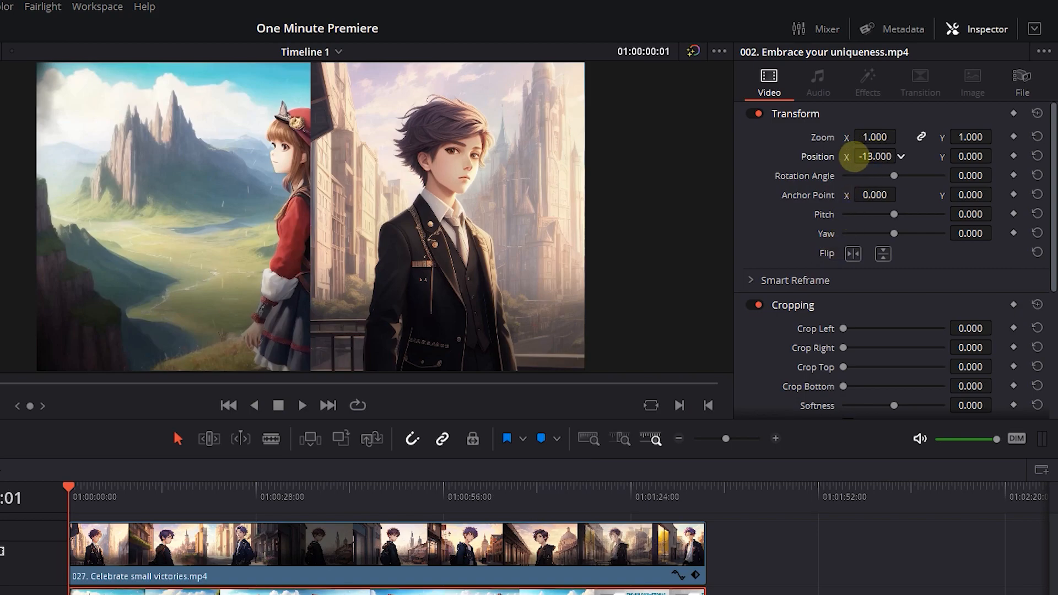
Set the bottom clip's Position X to about -481 so the girl fills the left half
{"action": "left_click_drag", "start_coordinate": [874, 156], "coordinate": [850, 156]}
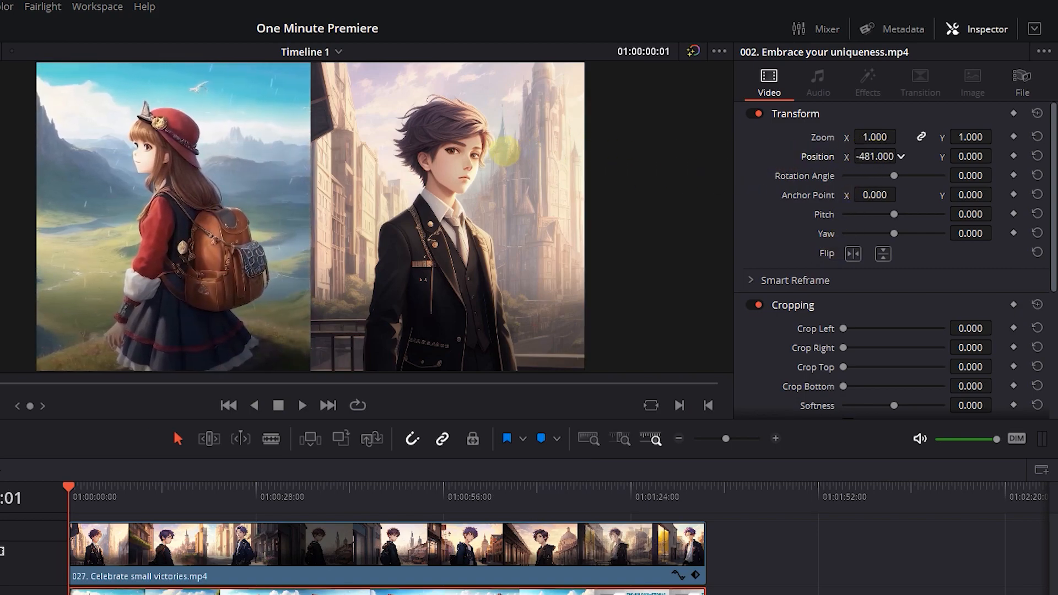